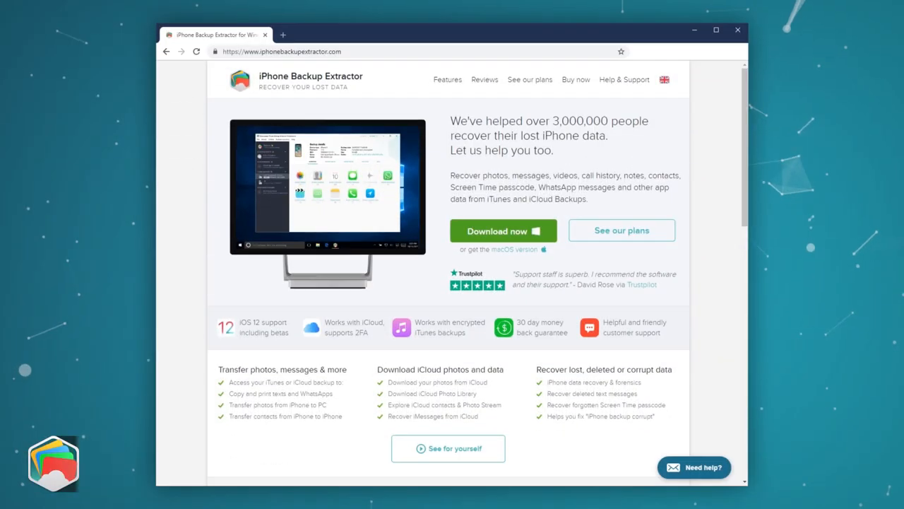
Download the Windows iPhone Backup Extractor from iphonebackupextractor.com and launch its installer
{"action": "left_click", "coordinate": [502, 231]}
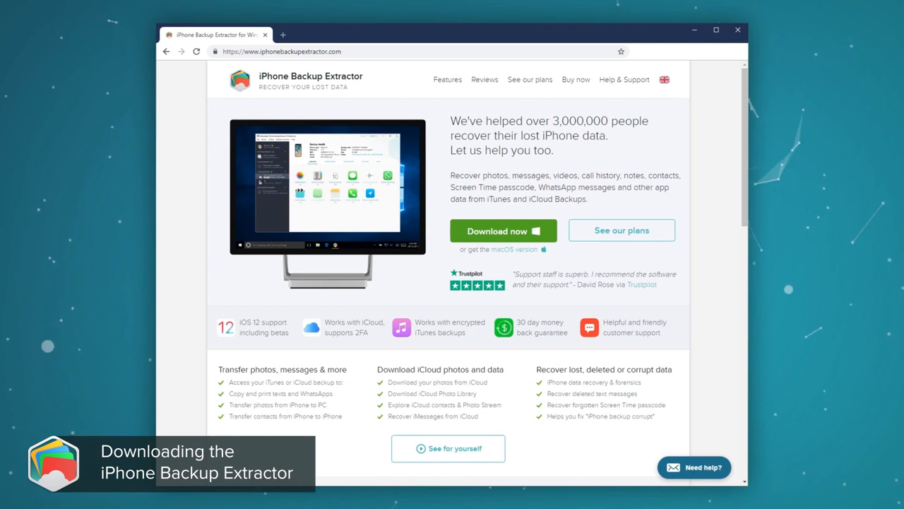
{"action": "left_click", "coordinate": [502, 231]}
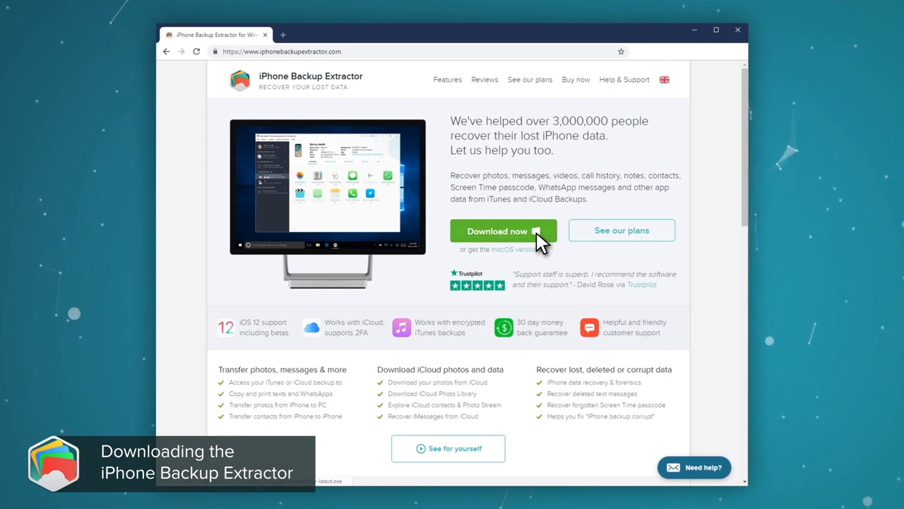
{"action": "left_click", "coordinate": [496, 231]}
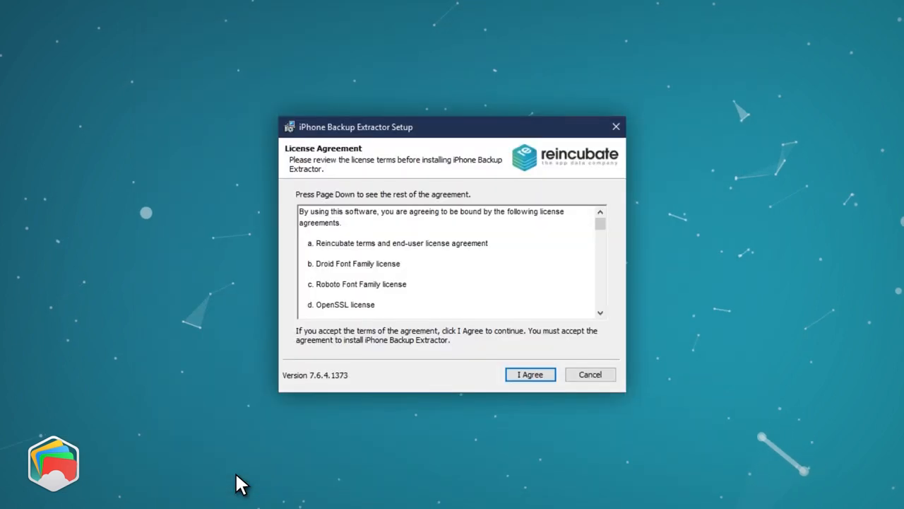
Agree to the iPhone Backup Extractor license and complete the installation
{"action": "left_click", "coordinate": [529, 374]}
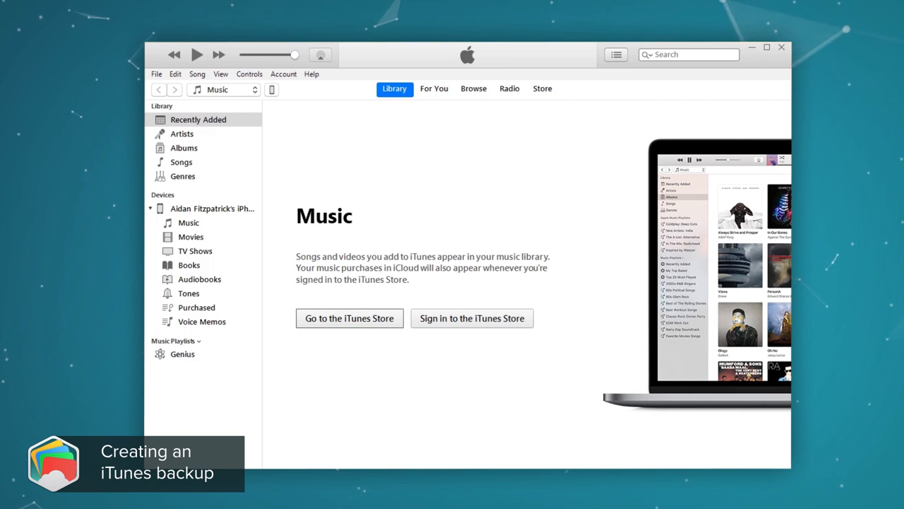
Set the iPhone's backups to This Computer with encryption and a backup password
{"action": "left_click", "coordinate": [272, 90]}
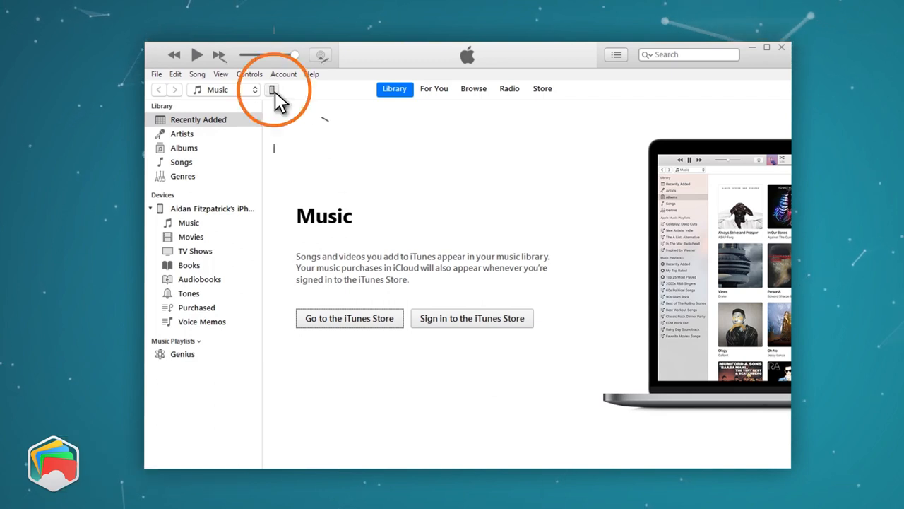
{"action": "left_click", "coordinate": [272, 90]}
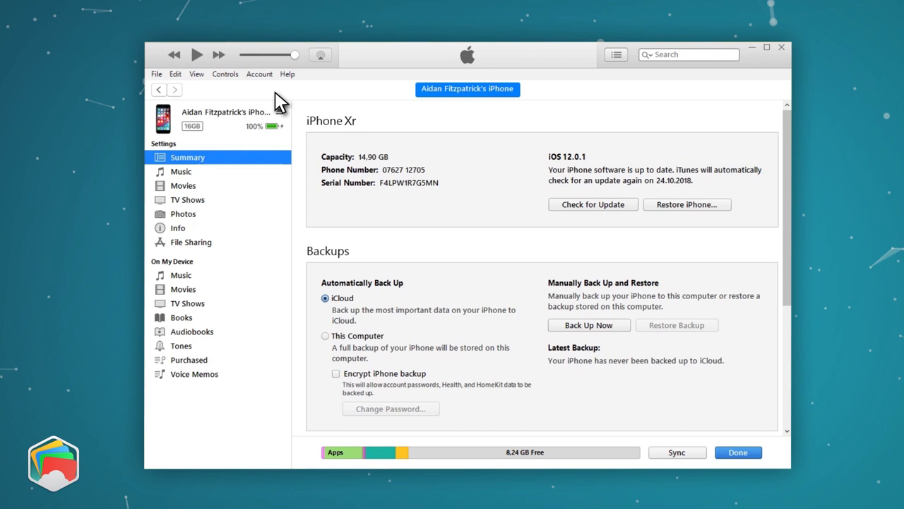
{"action": "left_click", "coordinate": [325, 335]}
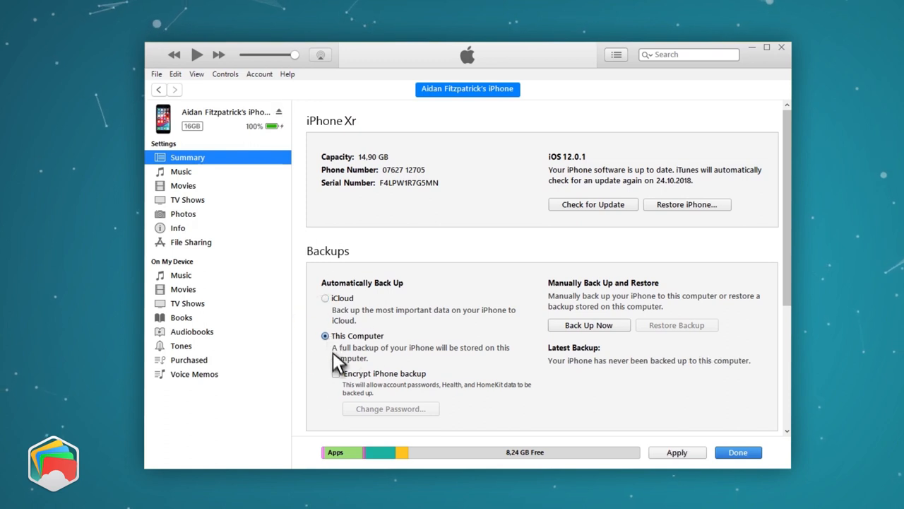
{"action": "left_click", "coordinate": [336, 373]}
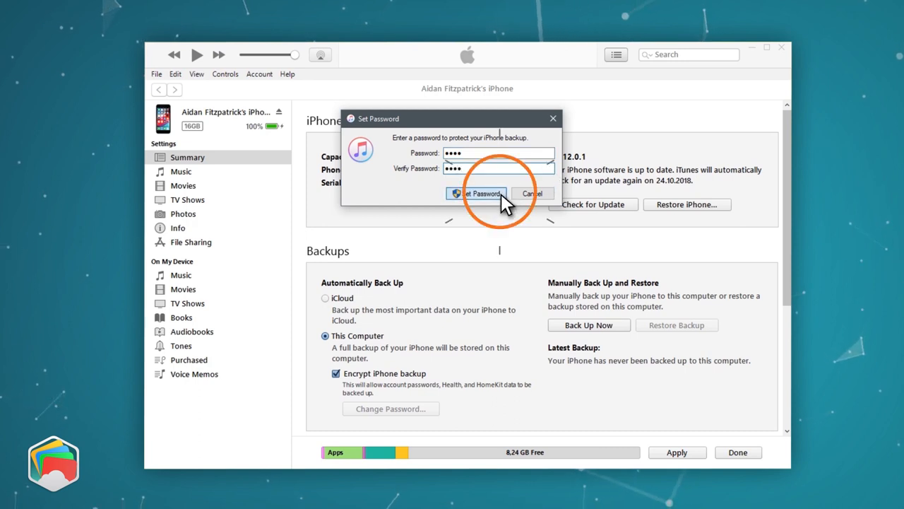
{"action": "left_click", "coordinate": [480, 193]}
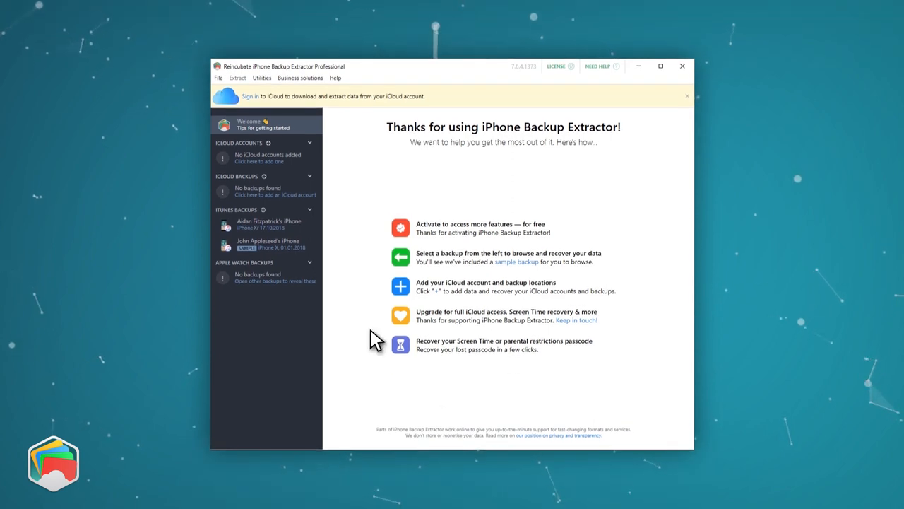
Unlock the iPhone Xr iTunes backup with its password
{"action": "left_click", "coordinate": [268, 224]}
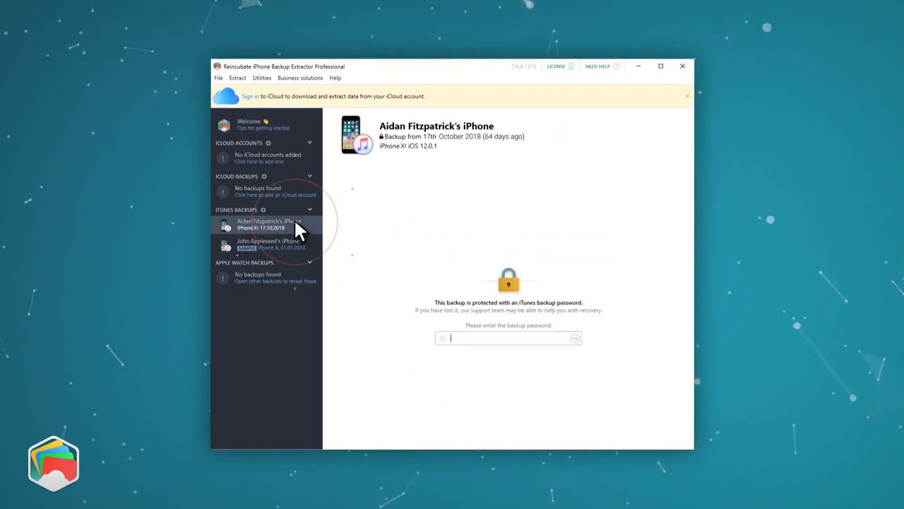
{"action": "type", "text": "••••"}
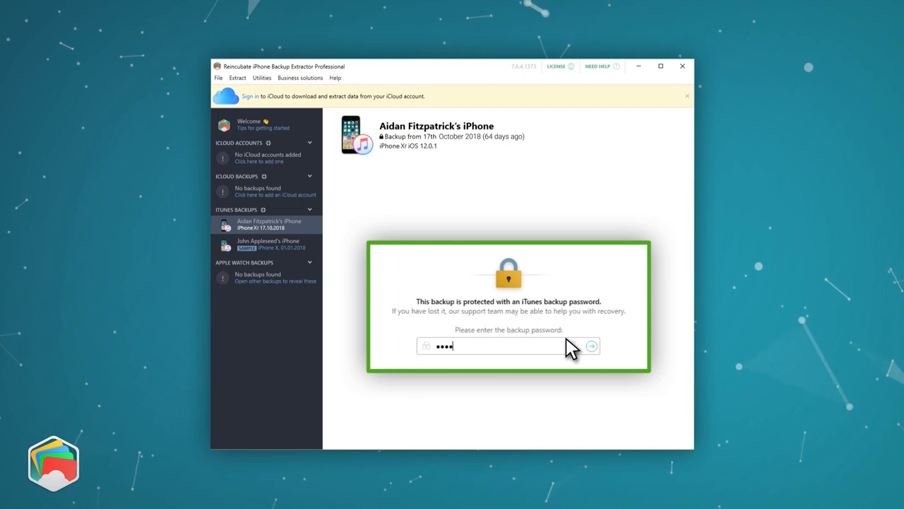
{"action": "left_click", "coordinate": [591, 346]}
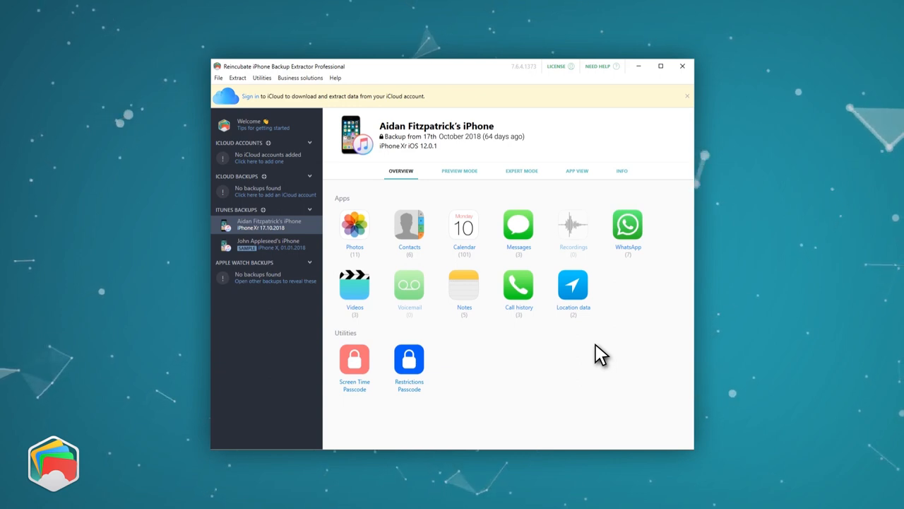
{"action": "mouse_move", "coordinate": [578, 325]}
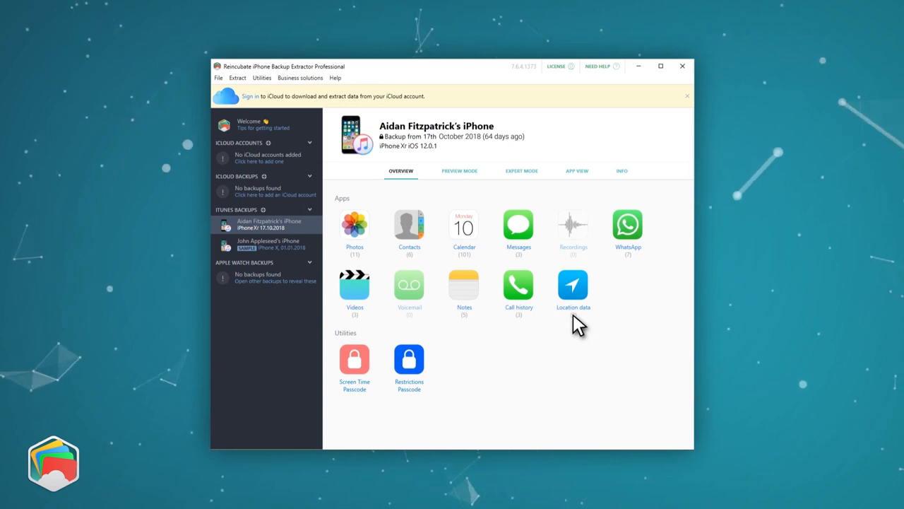
Open Preview Mode from the backup's Overview app icons
{"action": "left_click", "coordinate": [573, 289]}
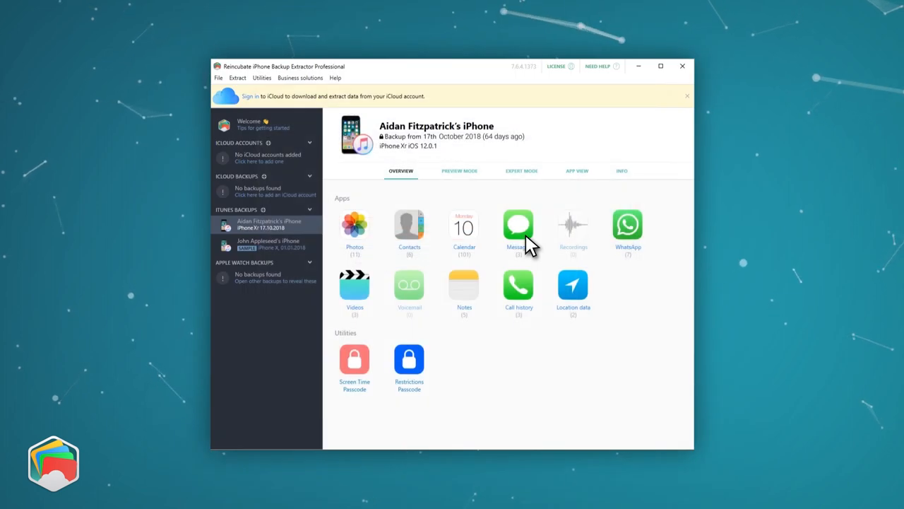
{"action": "left_click", "coordinate": [459, 170]}
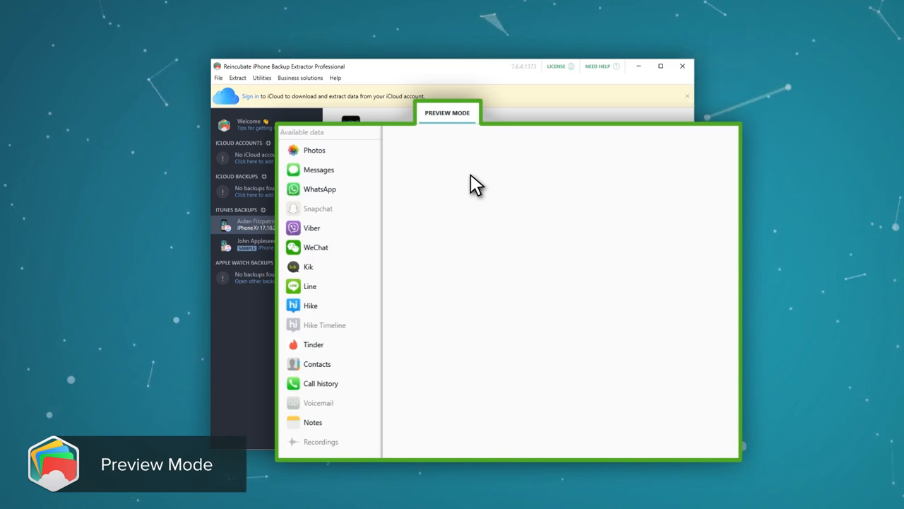
{"action": "mouse_move", "coordinate": [374, 173]}
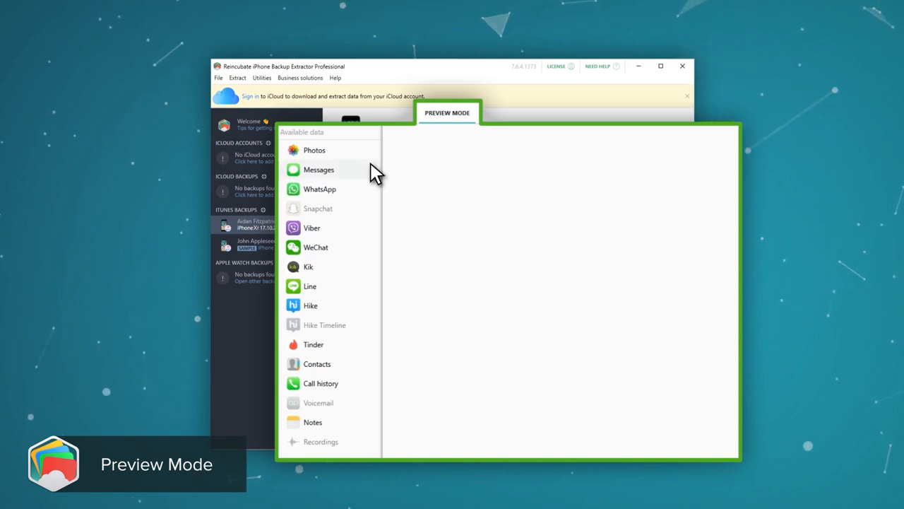
Preview the Messages conversation and Photos, then switch to App View
{"action": "left_click", "coordinate": [319, 170]}
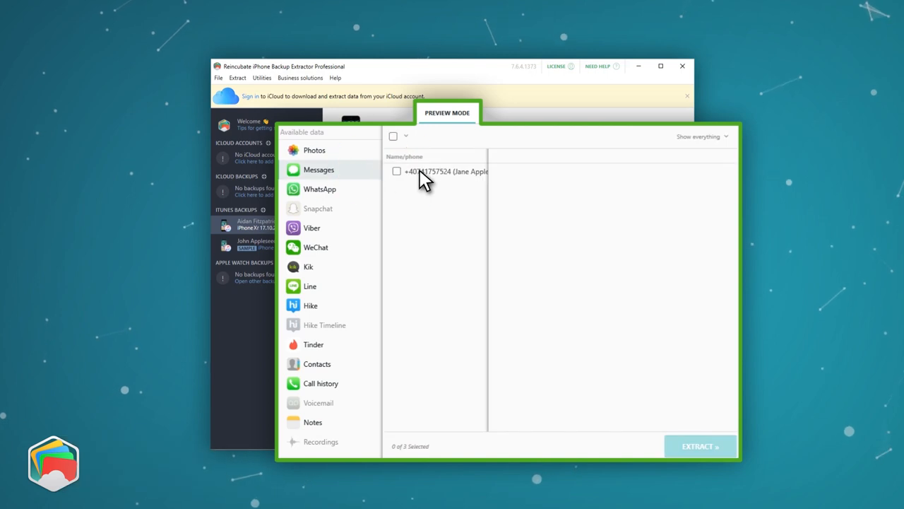
{"action": "left_click", "coordinate": [438, 171]}
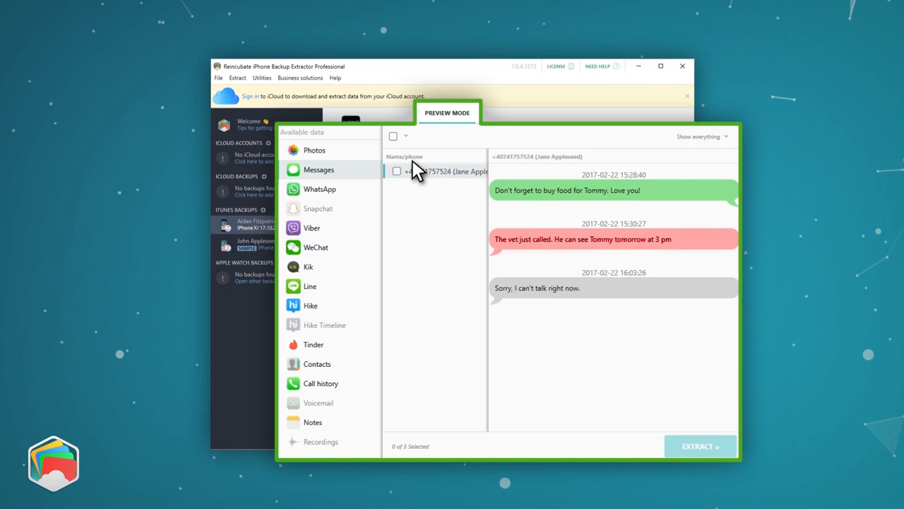
{"action": "left_click", "coordinate": [315, 150]}
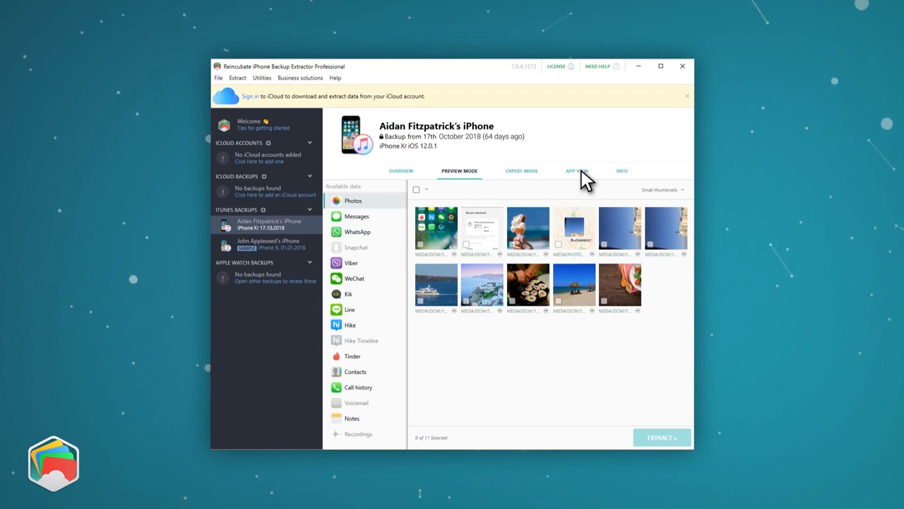
{"action": "left_click", "coordinate": [577, 170]}
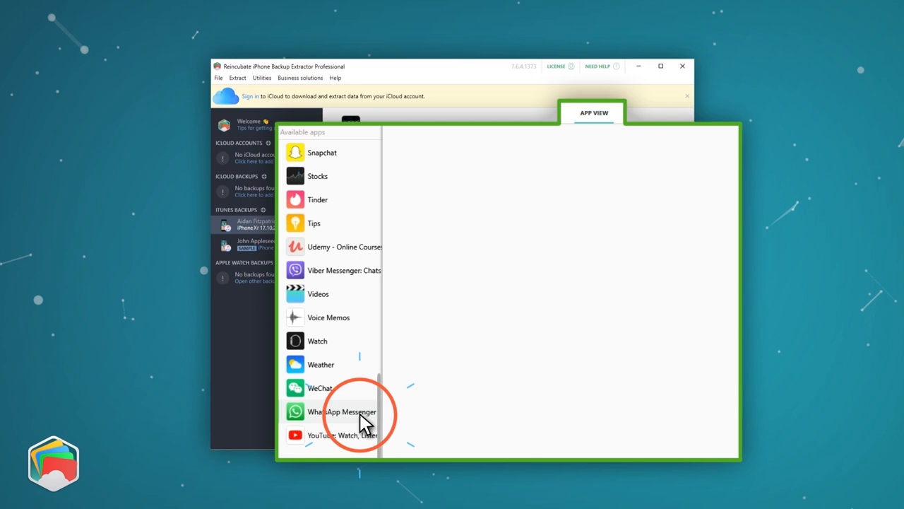
View WhatsApp Messenger's files, photos, plists and databases, then open Expert Mode
{"action": "left_click", "coordinate": [343, 412]}
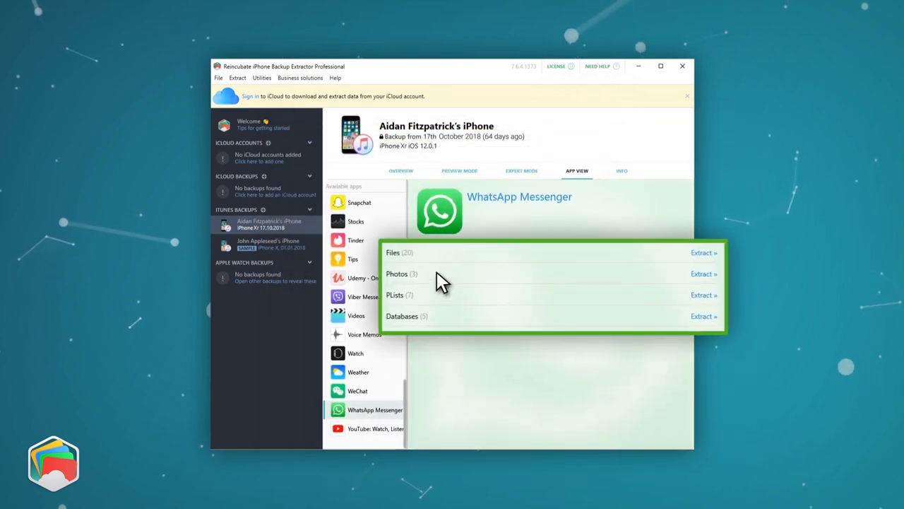
{"action": "mouse_move", "coordinate": [463, 326]}
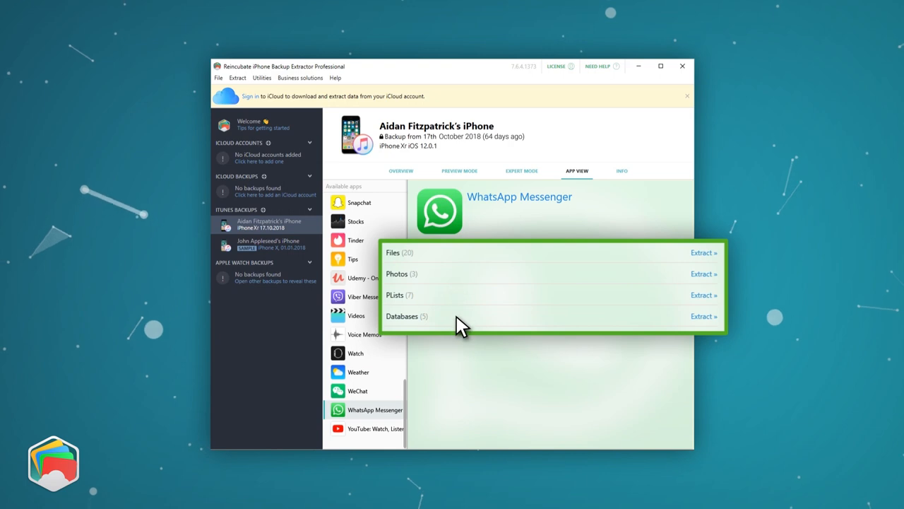
{"action": "mouse_move", "coordinate": [466, 342]}
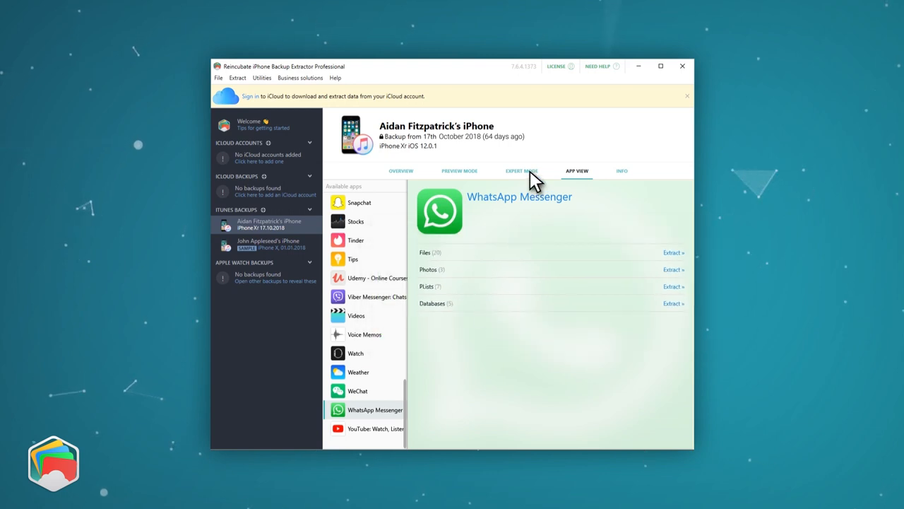
{"action": "left_click", "coordinate": [521, 170]}
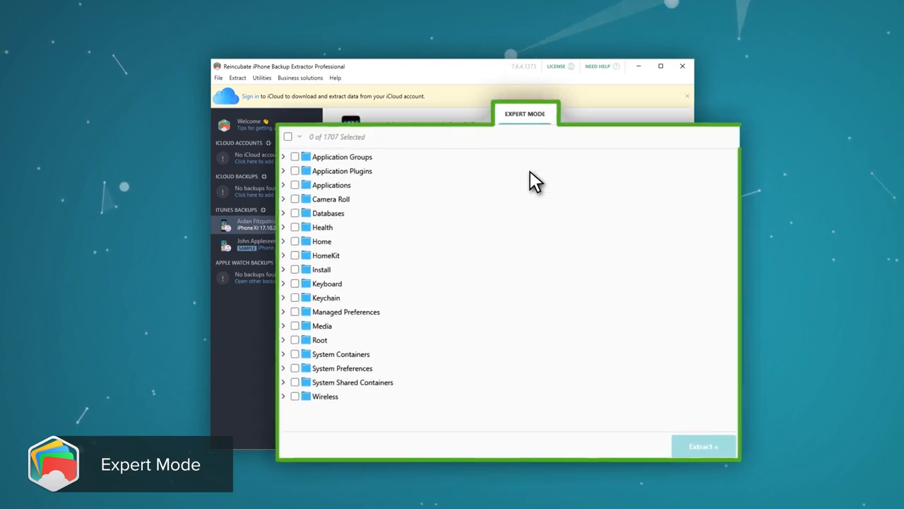
Extract Applications > com.apple.Health to the desktop and expand Library to its plist
{"action": "left_click", "coordinate": [283, 184]}
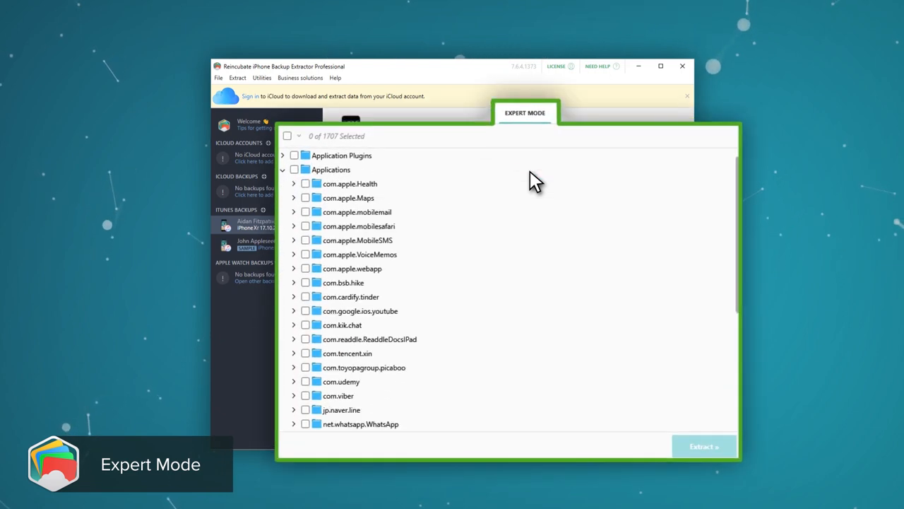
{"action": "left_click", "coordinate": [348, 183]}
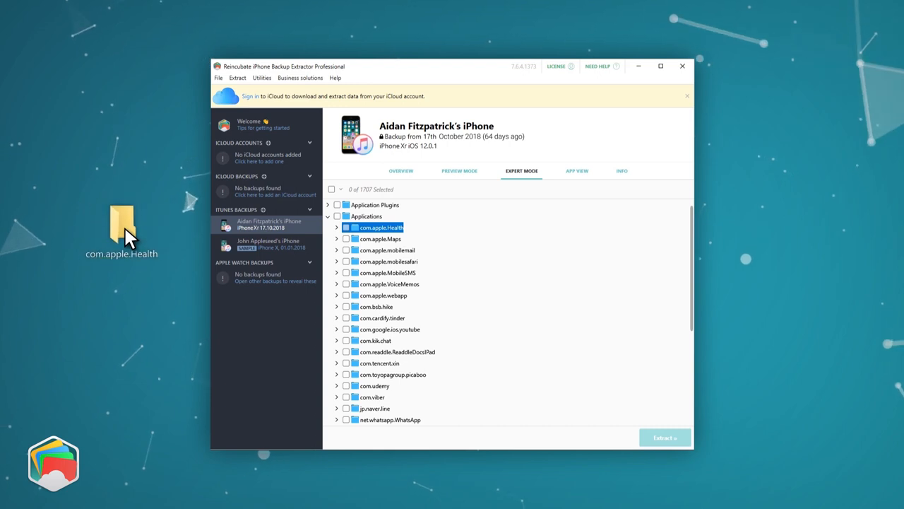
{"action": "left_click", "coordinate": [664, 437]}
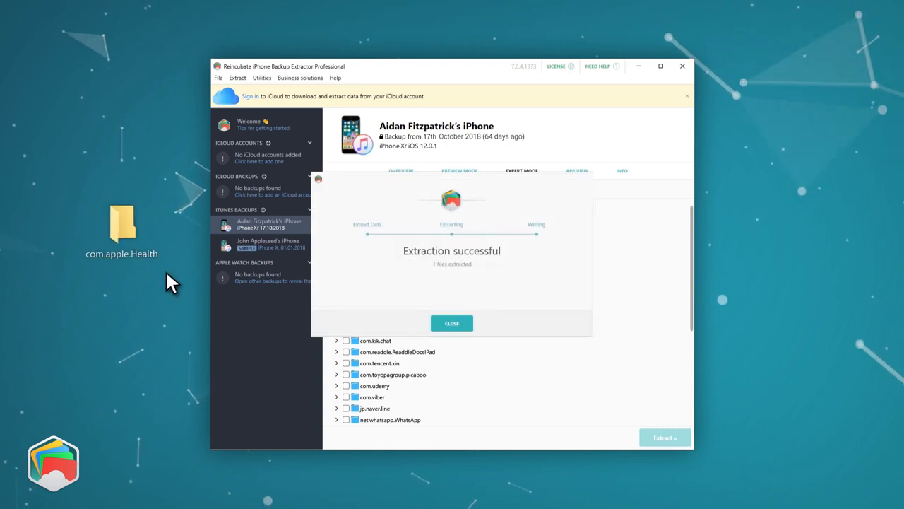
{"action": "left_click", "coordinate": [452, 323]}
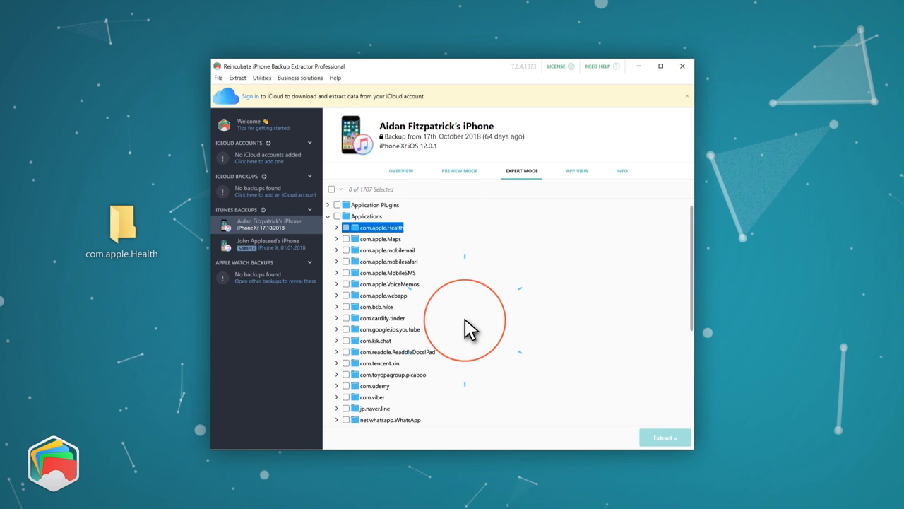
{"action": "left_click", "coordinate": [337, 227]}
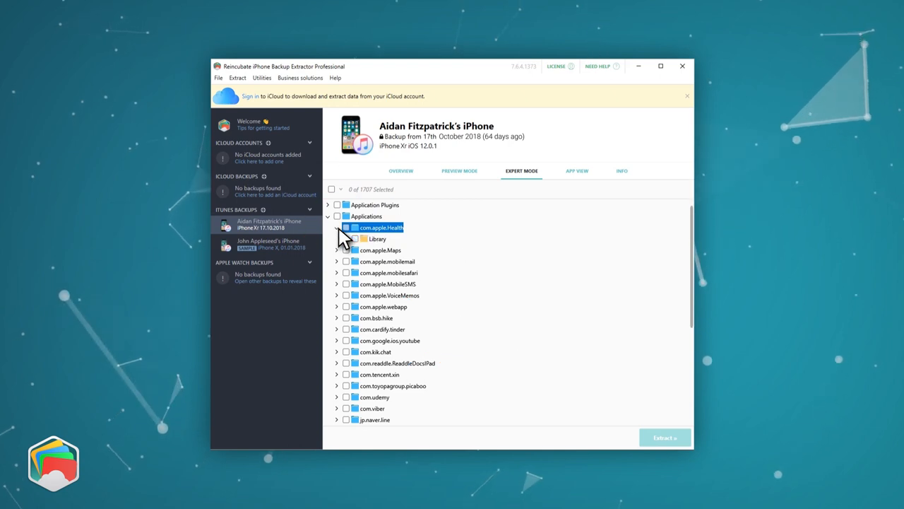
{"action": "left_click", "coordinate": [346, 239]}
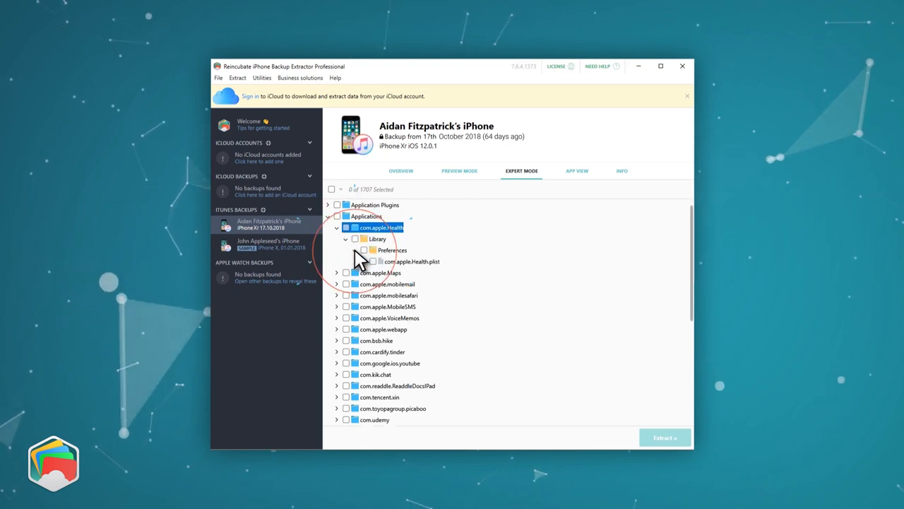
{"action": "right_click", "coordinate": [412, 261]}
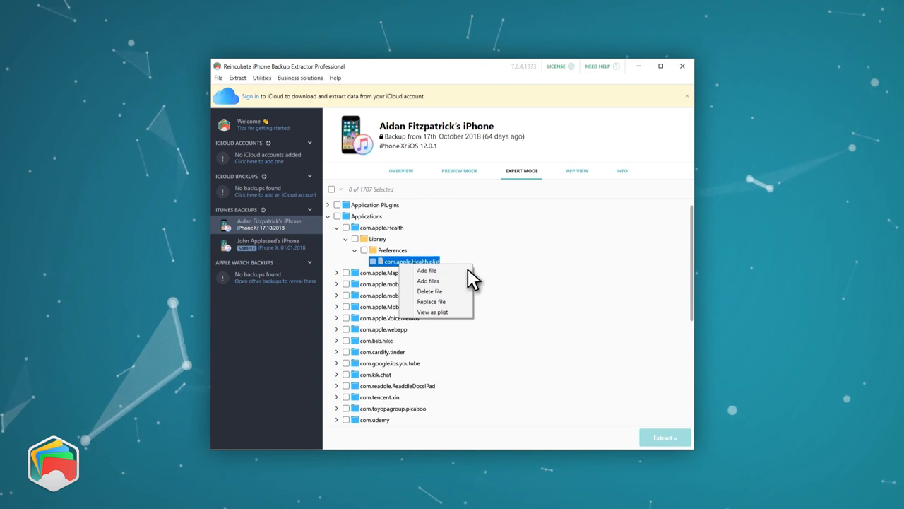
{"action": "mouse_move", "coordinate": [430, 291]}
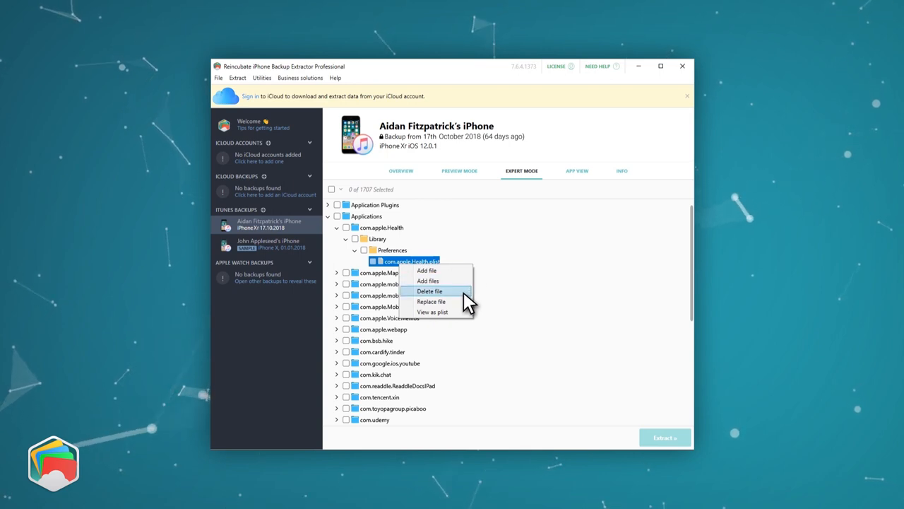
{"action": "mouse_move", "coordinate": [462, 315]}
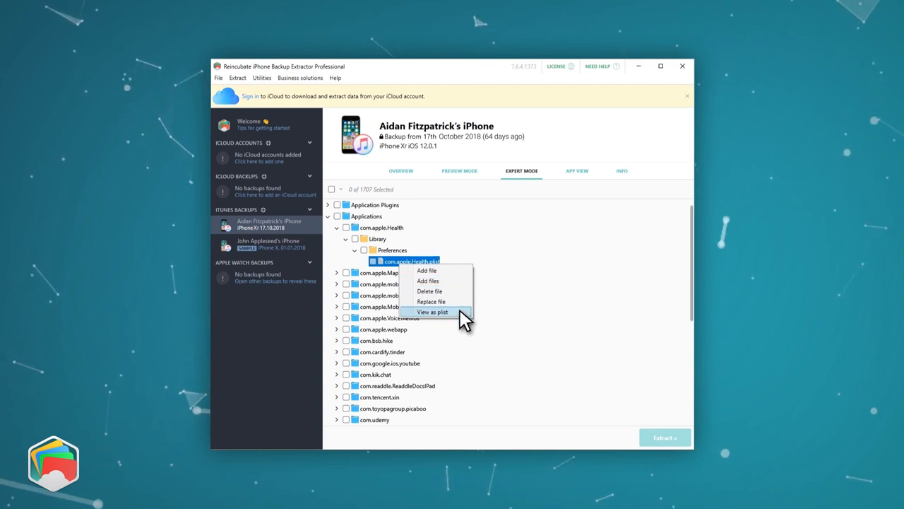
{"action": "left_click", "coordinate": [432, 312]}
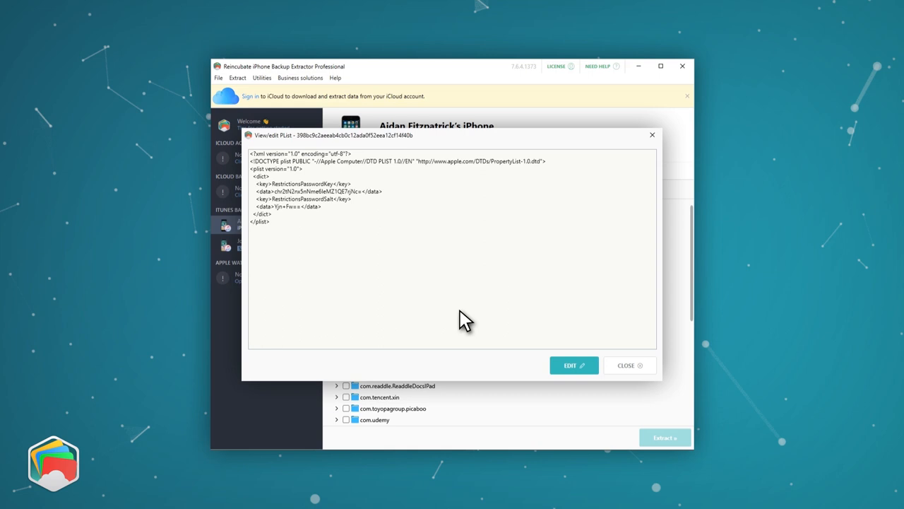
{"action": "left_click", "coordinate": [572, 365]}
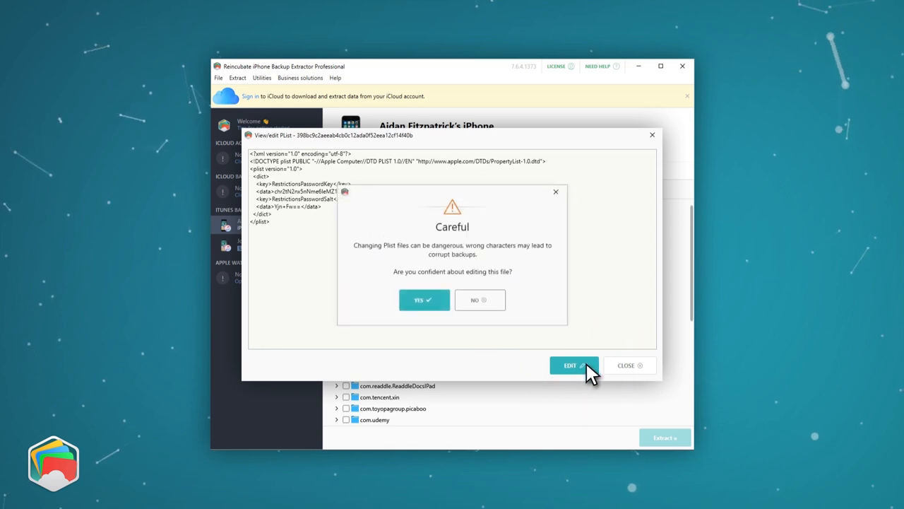
{"action": "left_click", "coordinate": [424, 299]}
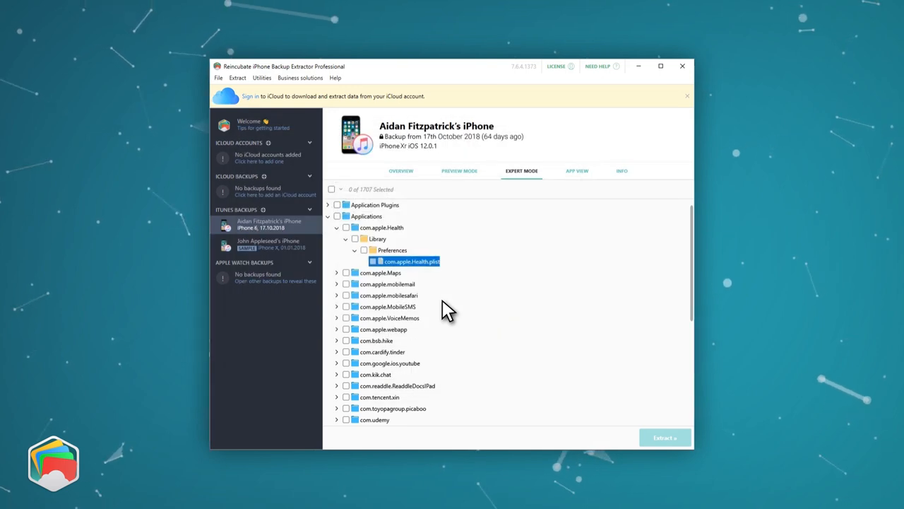
{"action": "mouse_move", "coordinate": [233, 99]}
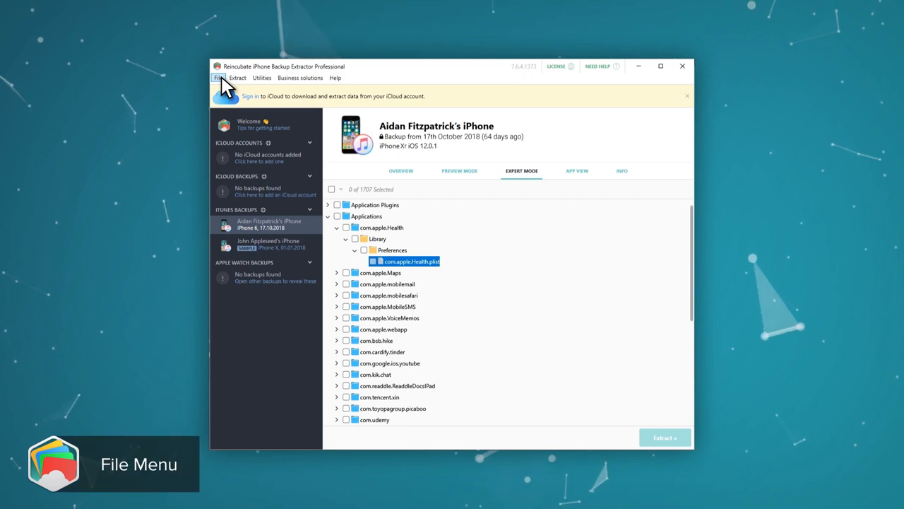
Show the File menu's Convert Notes DB to HTML and other conversion options
{"action": "left_click", "coordinate": [218, 78]}
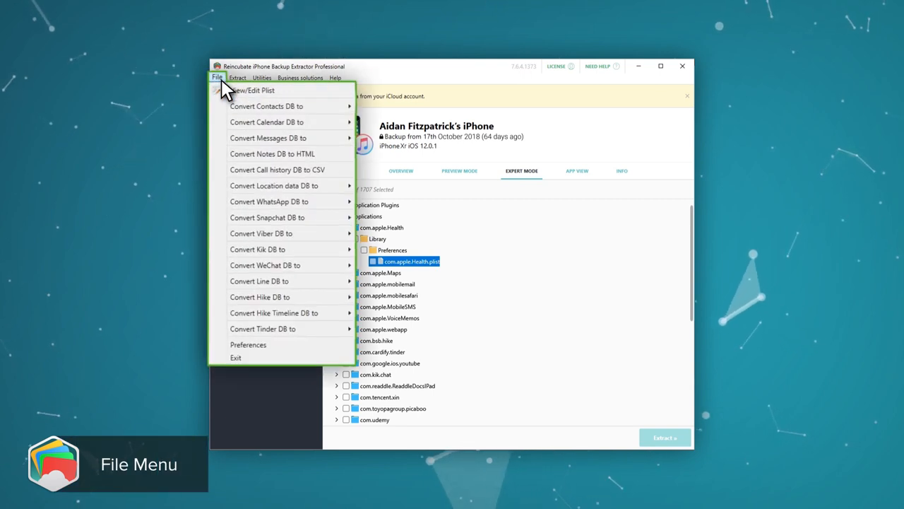
{"action": "mouse_move", "coordinate": [282, 106]}
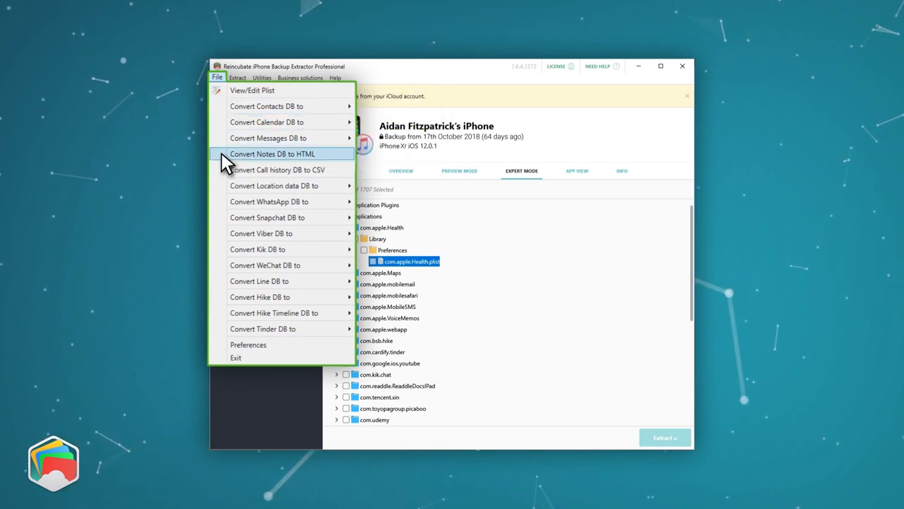
{"action": "mouse_move", "coordinate": [268, 201]}
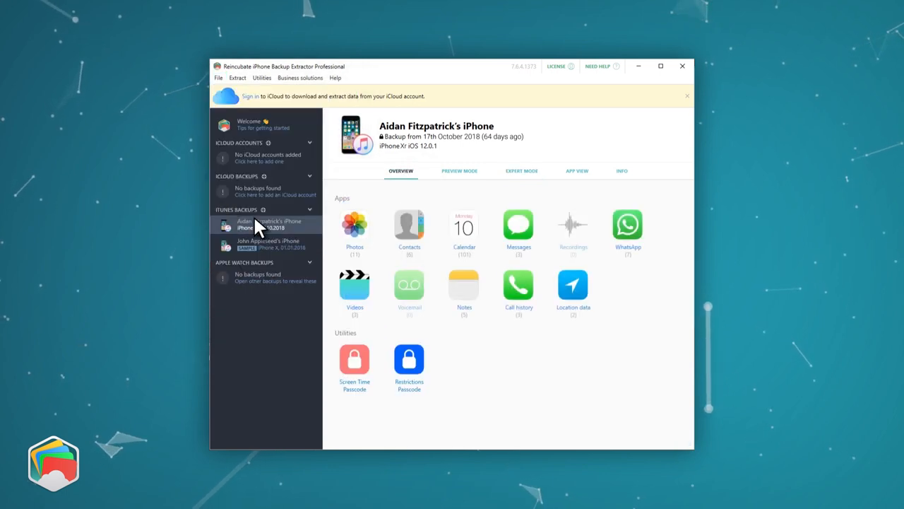
Click Photos on the Overview to show the Lite/Basic/Premium upgrade offer
{"action": "left_click", "coordinate": [354, 227]}
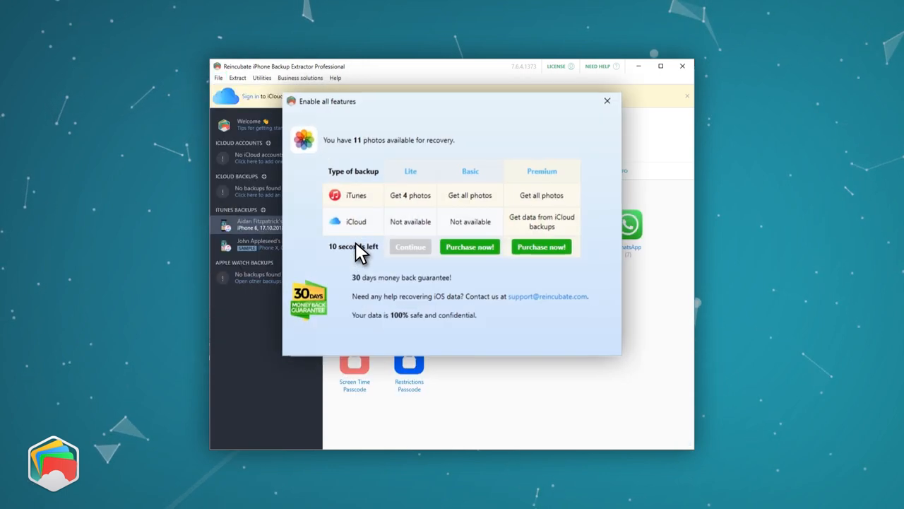
{"action": "mouse_move", "coordinate": [547, 276]}
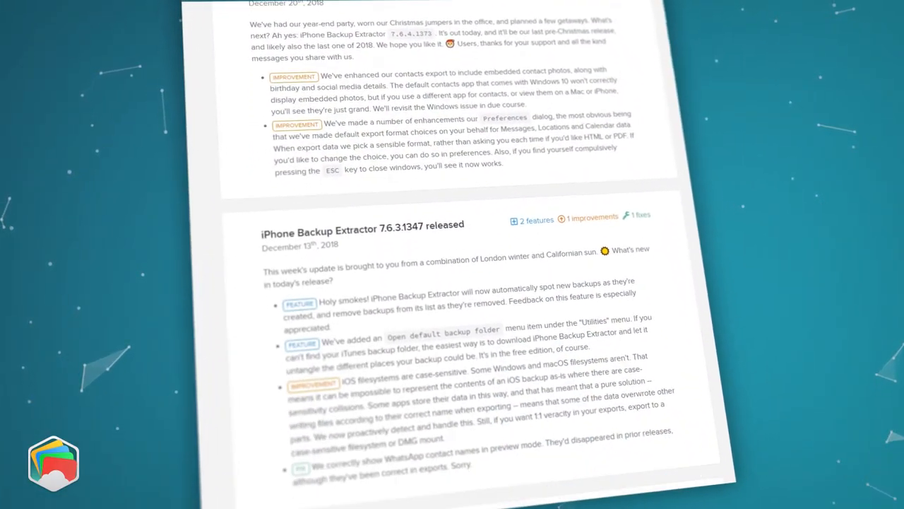
{"action": "scroll", "scroll_direction": "down", "scroll_amount": 3}
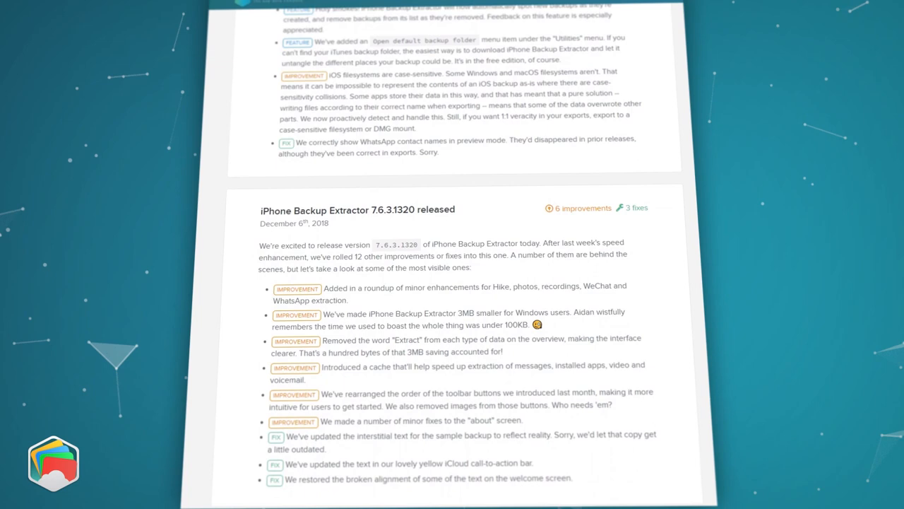
{"action": "scroll", "scroll_direction": "down", "scroll_amount": 3}
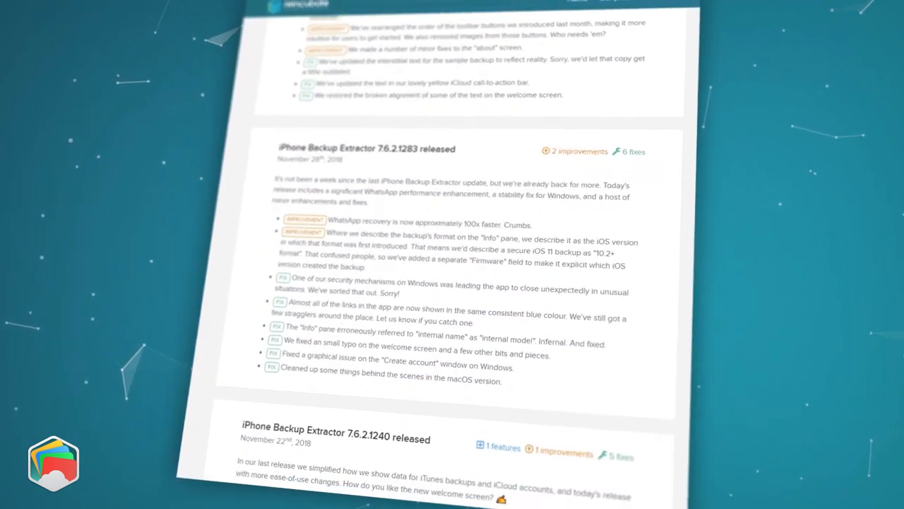